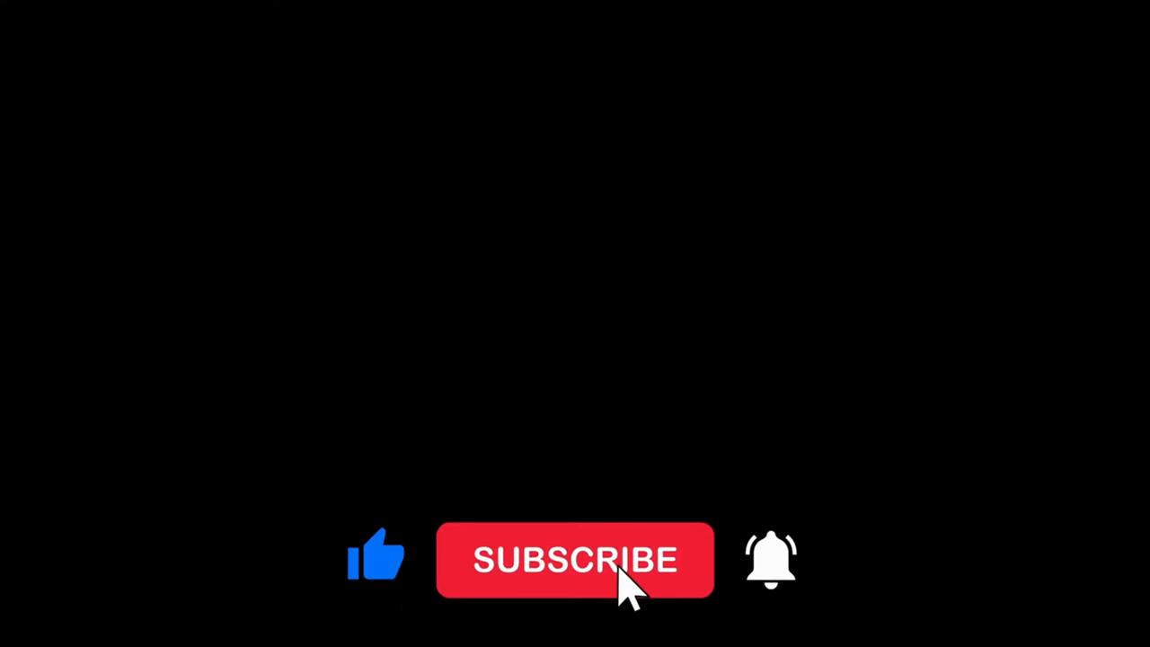
Step: Subscribe via the red button so it reads SUBSCRIBED and the bell lights up yellow
click(575, 560)
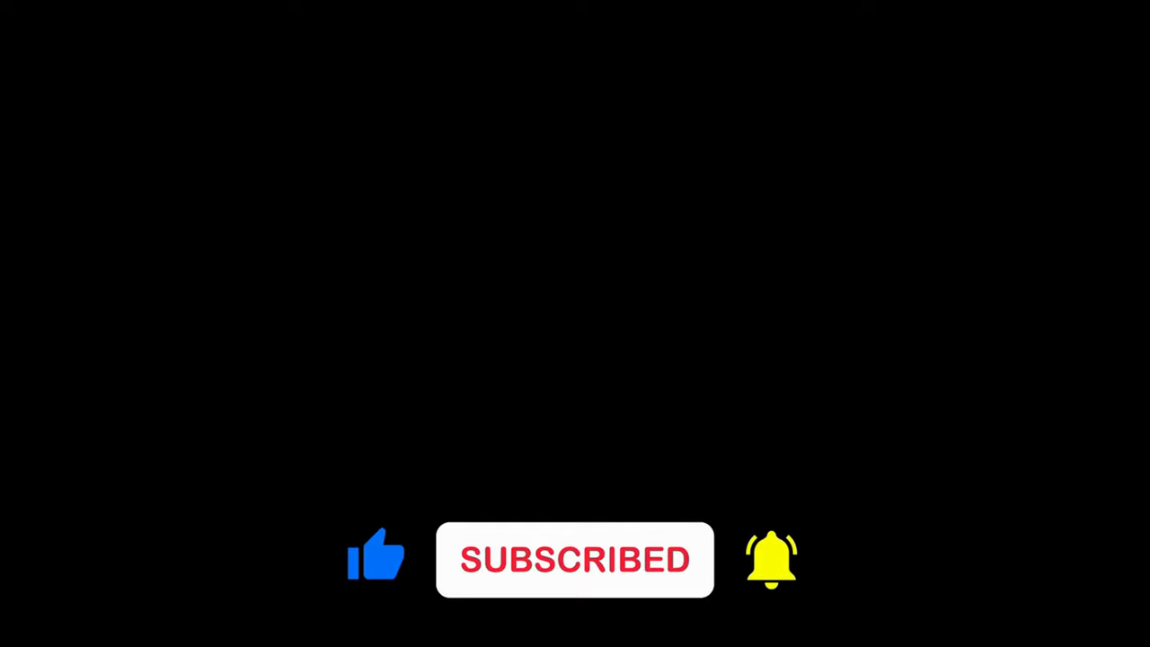